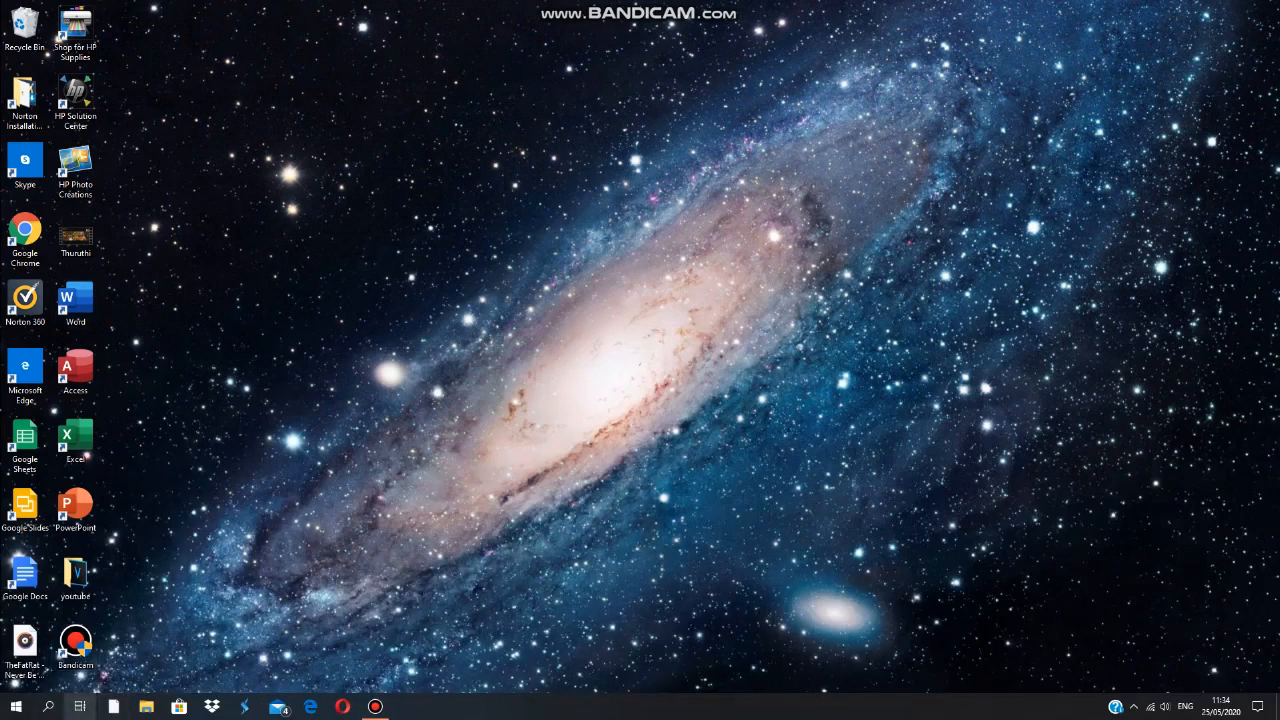
# Open Device Manager from the Start button's right-click menu
pyautogui.click(47, 707)
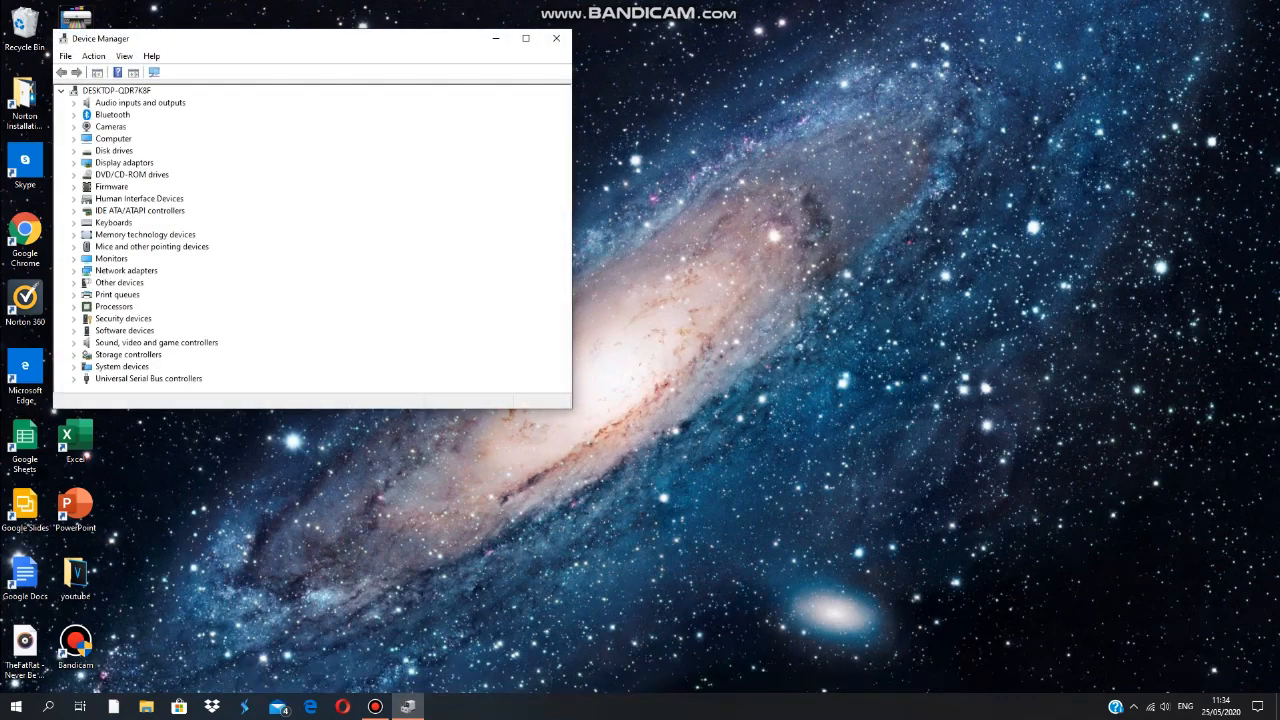
# Under Network adapters, disable the LogMeIn Hamachi Virtual Ethernet Adapter, confirm, then re-enable it
pyautogui.click(74, 270)
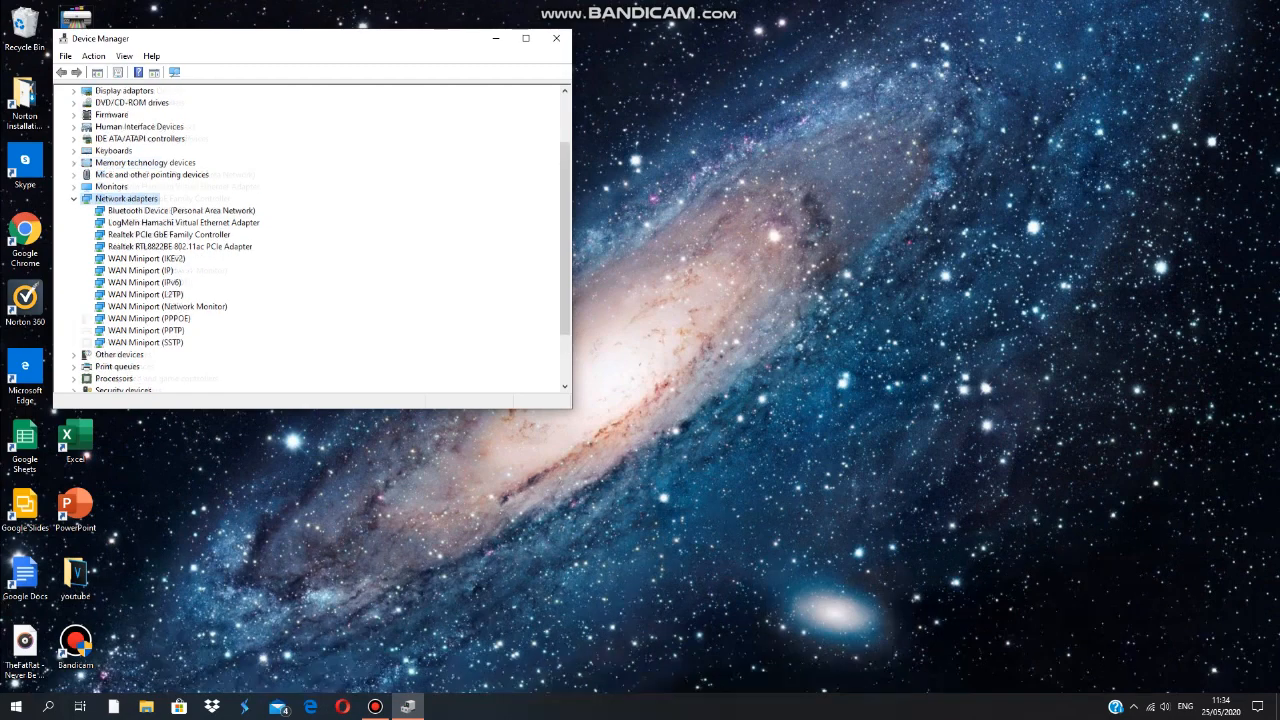
pyautogui.rightClick(180, 222)
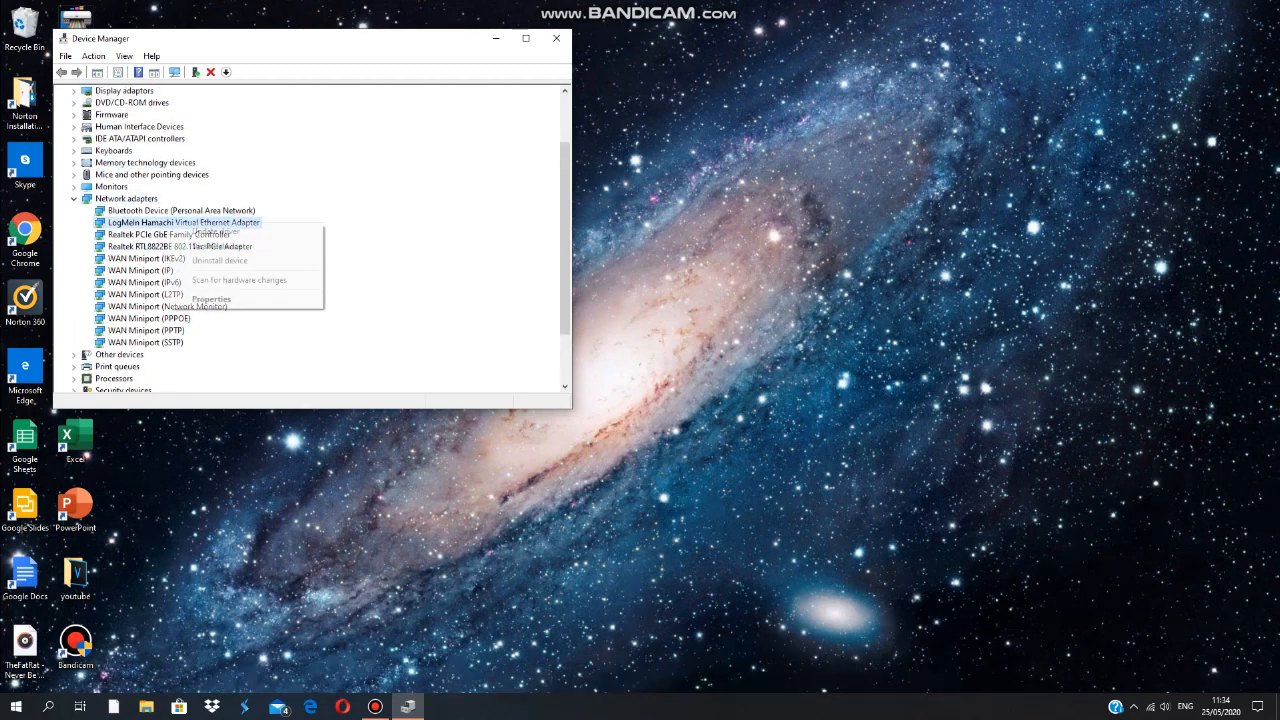
pyautogui.moveTo(216, 246)
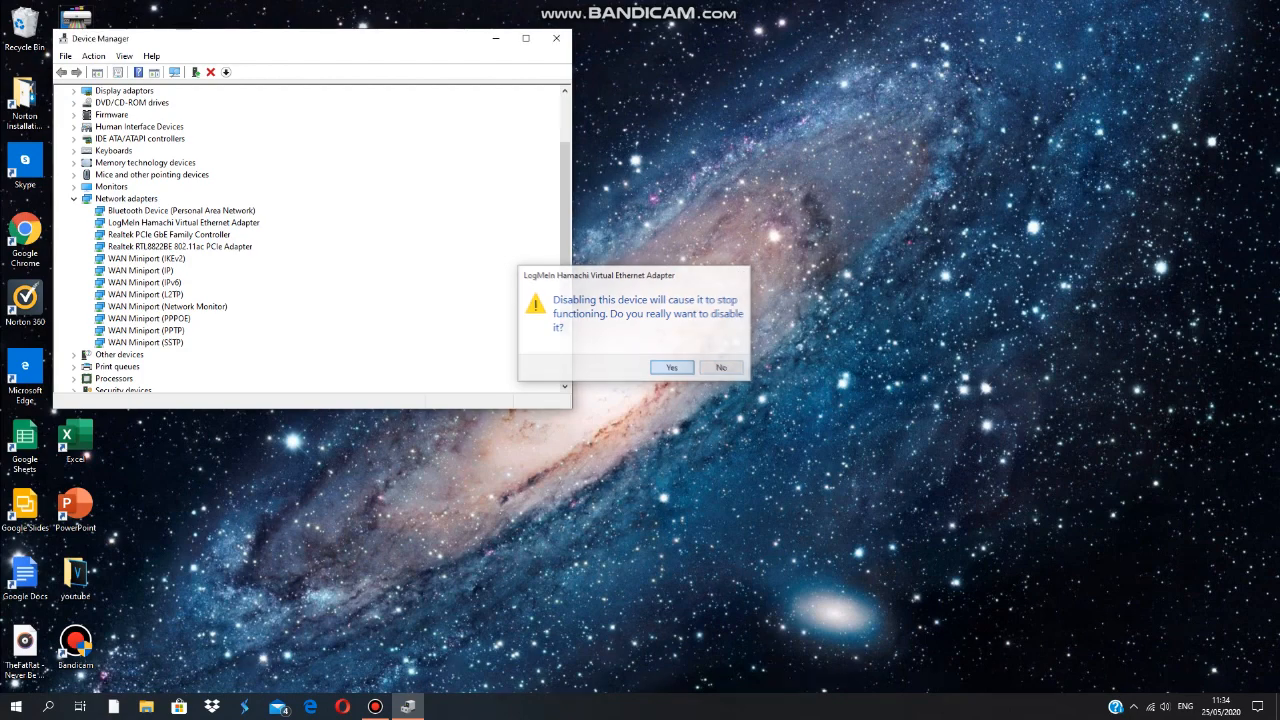
pyautogui.click(671, 367)
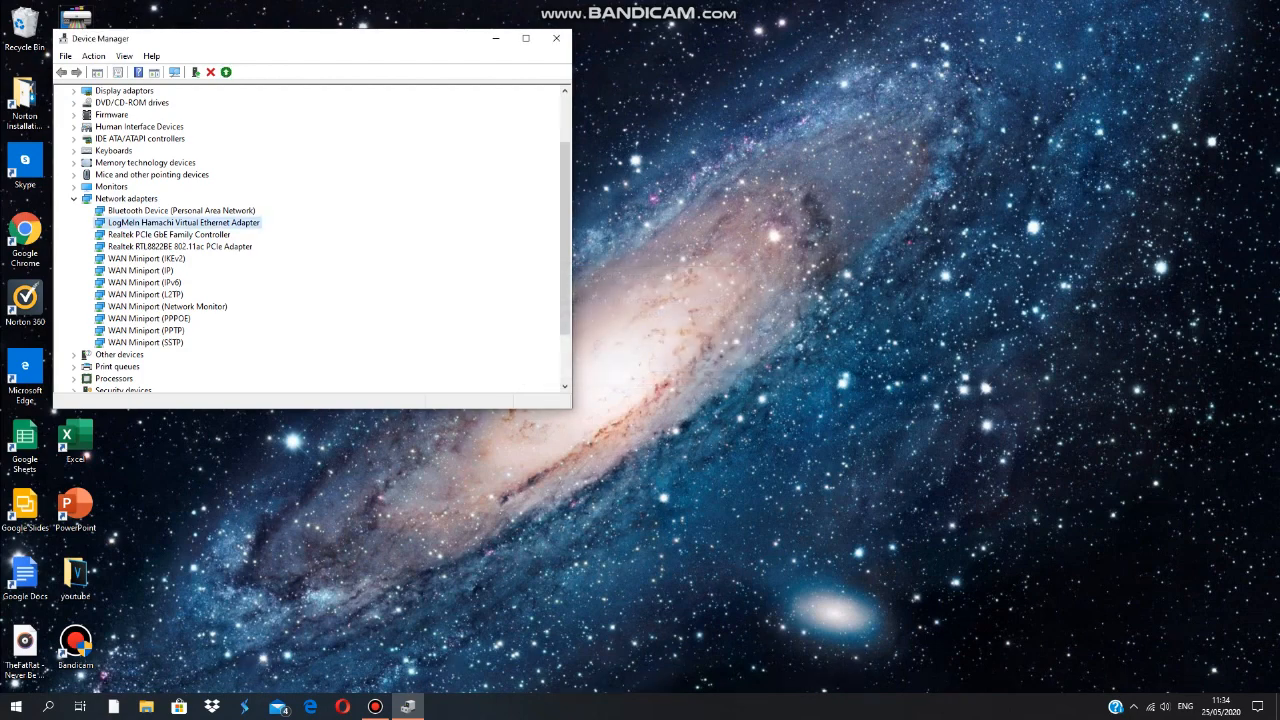
pyautogui.scroll(3)
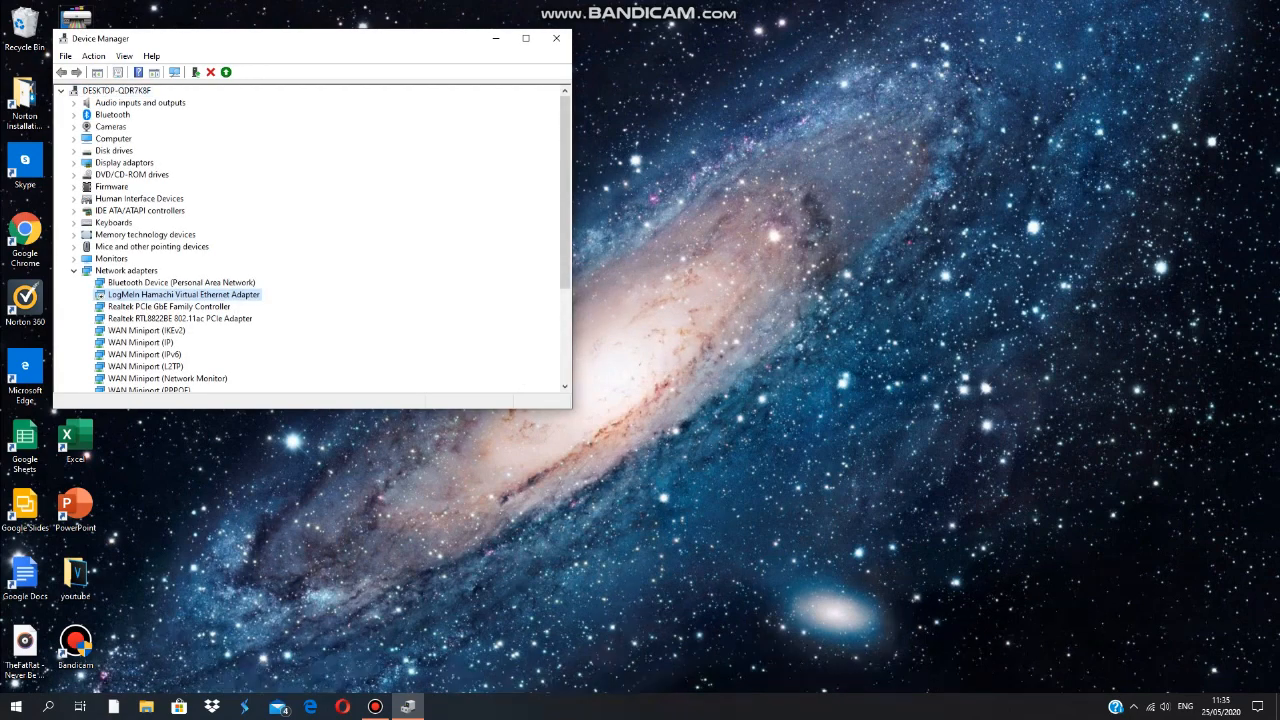
pyautogui.rightClick(183, 294)
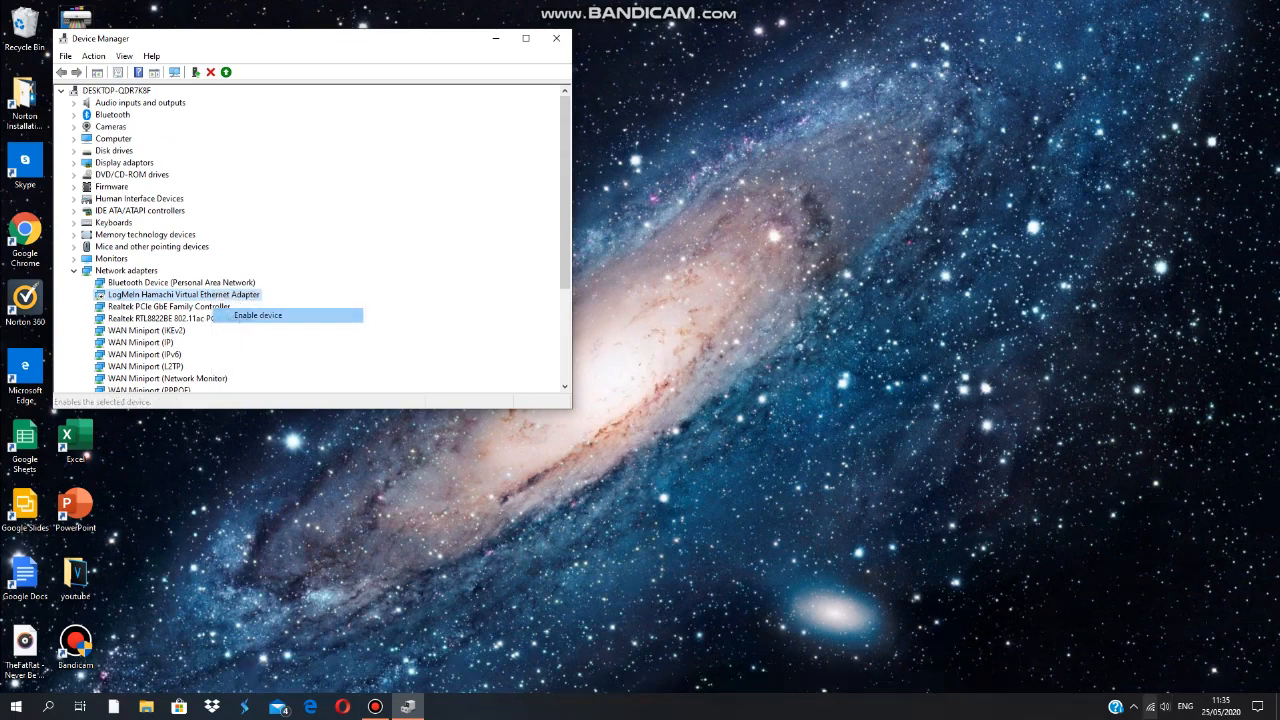
pyautogui.click(258, 315)
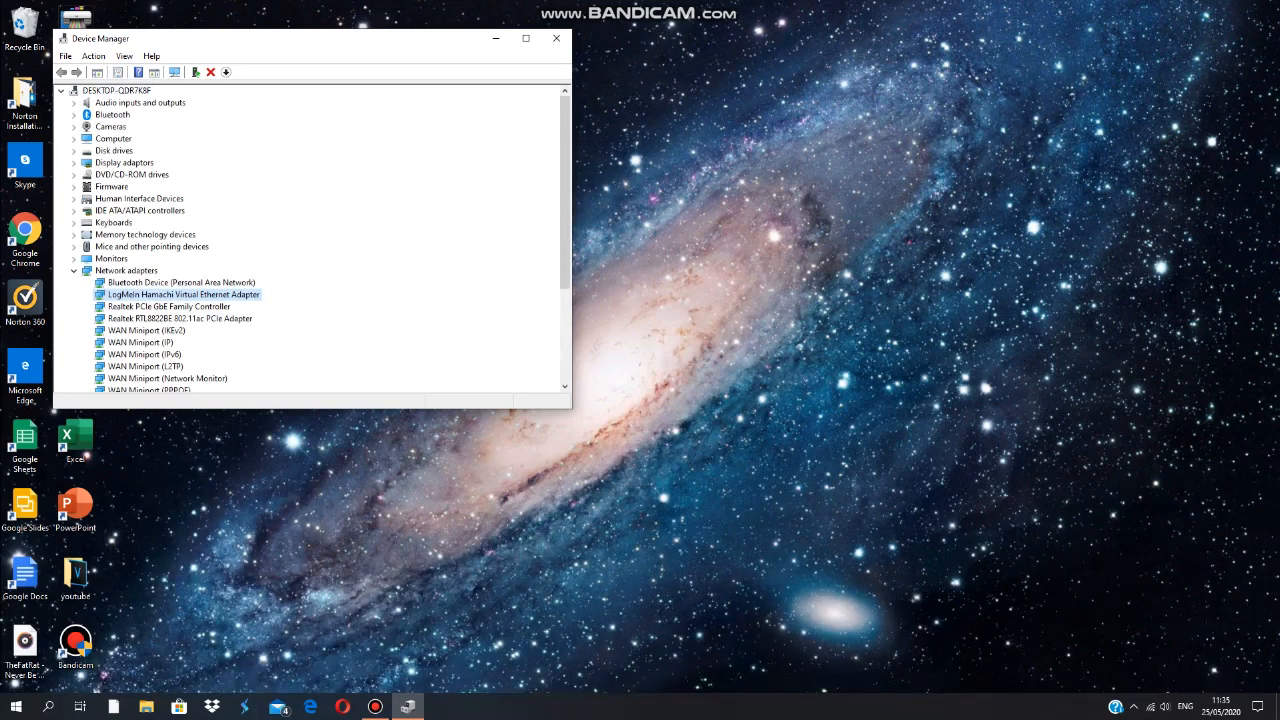
# Disable the Realtek RTL8822BE 802.11ac PCIe Wi-Fi adapter, confirm the warning, and reopen its actions
pyautogui.rightClick(183, 306)
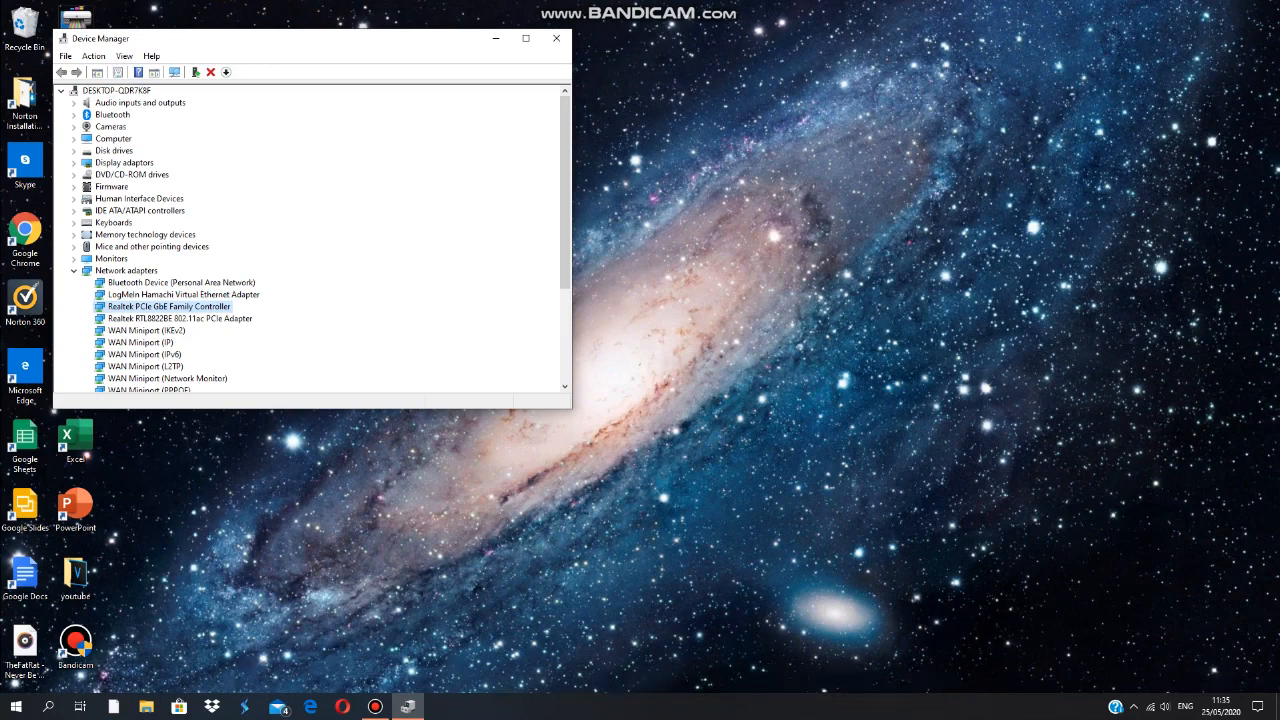
pyautogui.rightClick(175, 318)
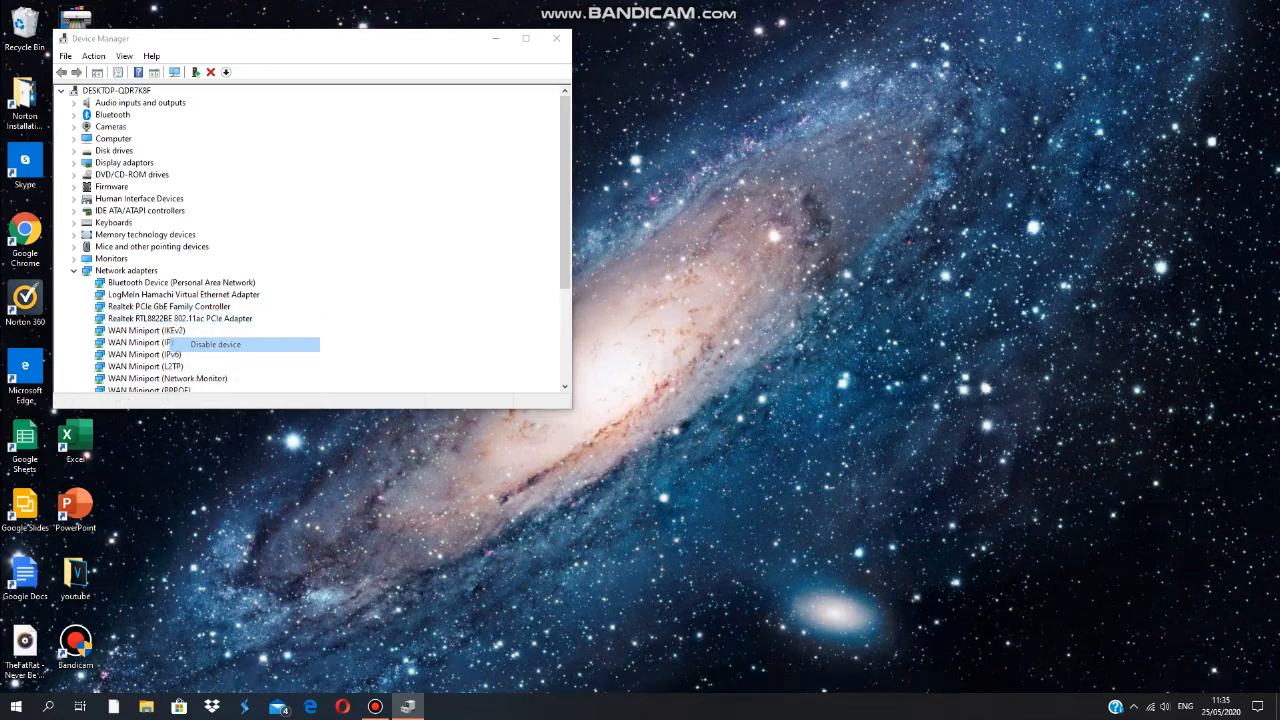
pyautogui.click(215, 344)
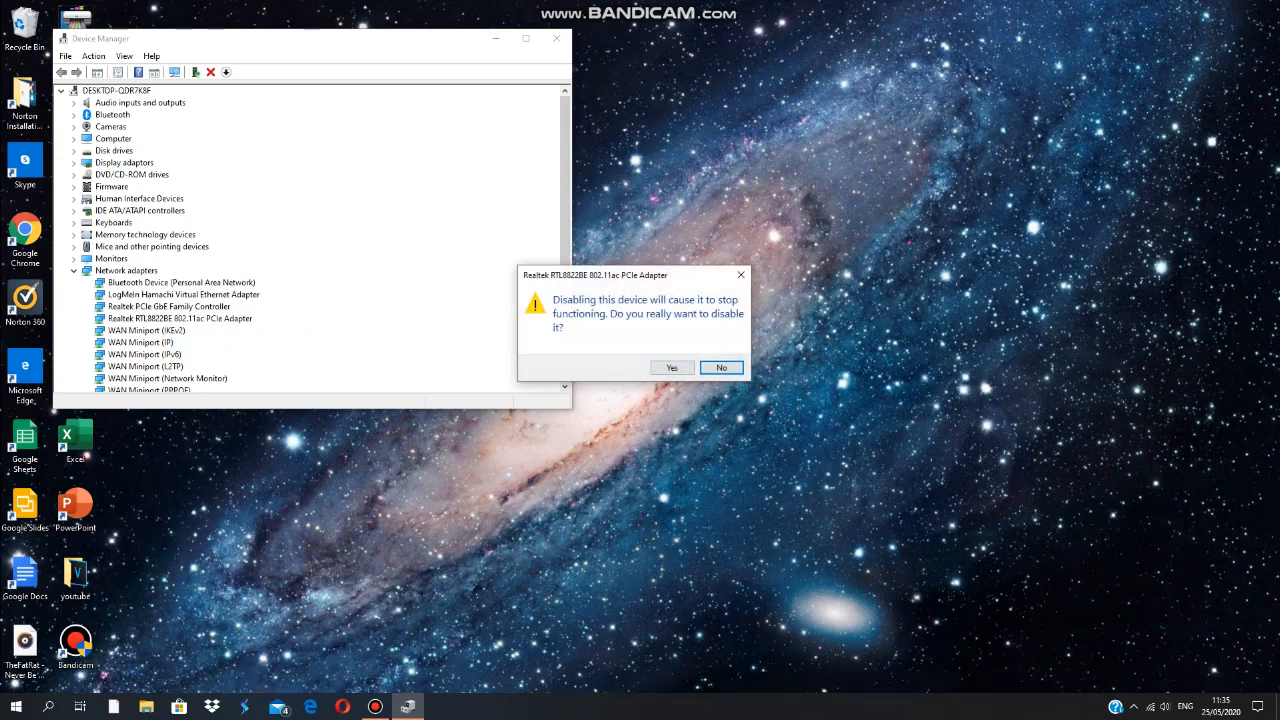
pyautogui.click(721, 367)
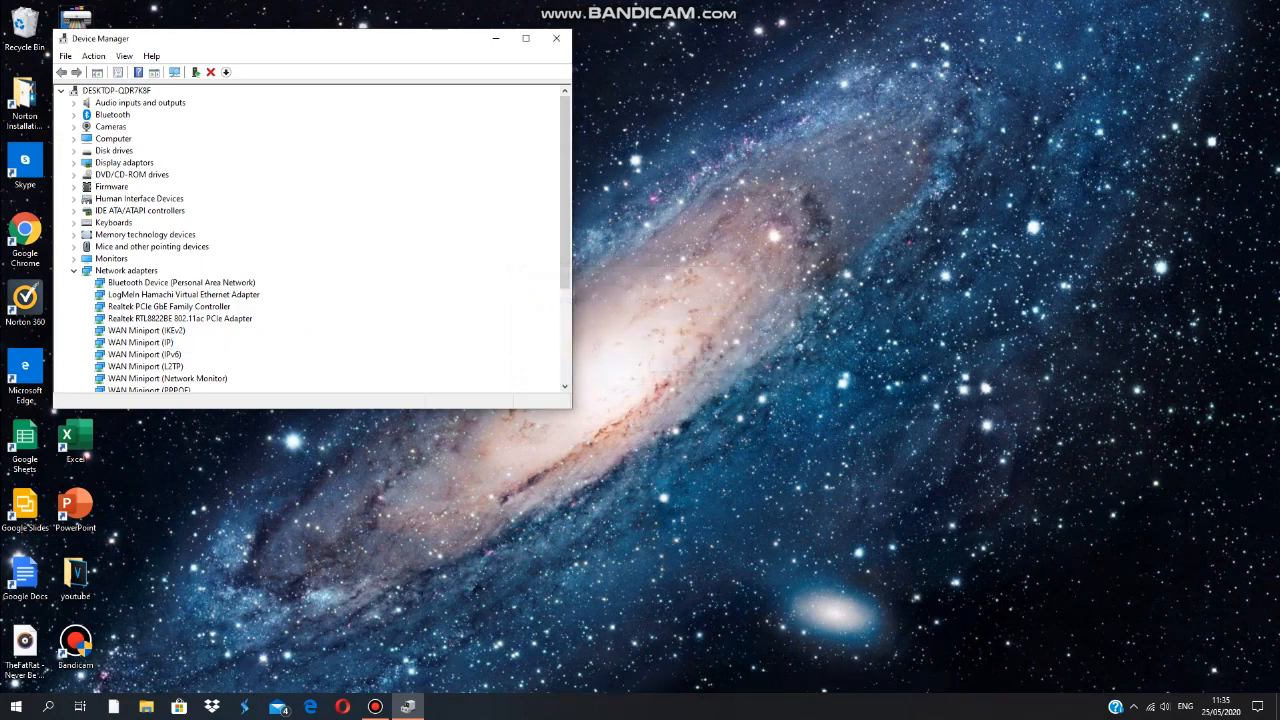
pyautogui.click(178, 318)
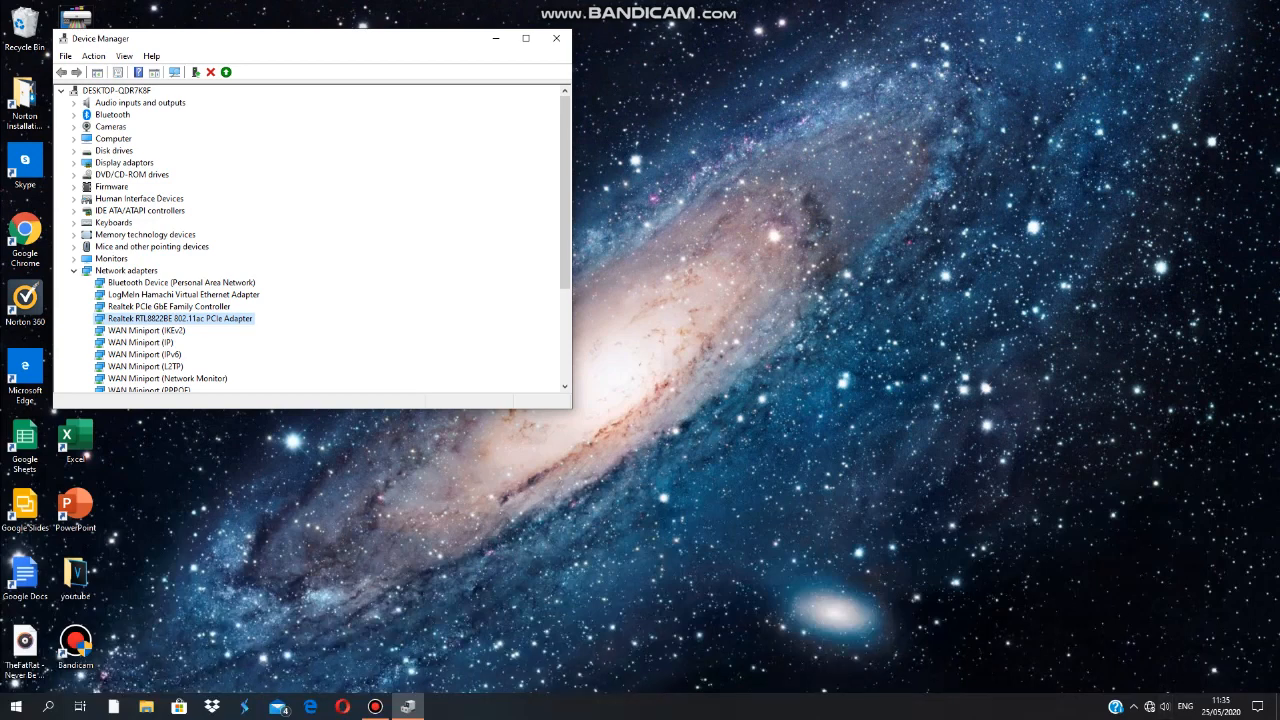
pyautogui.rightClick(179, 318)
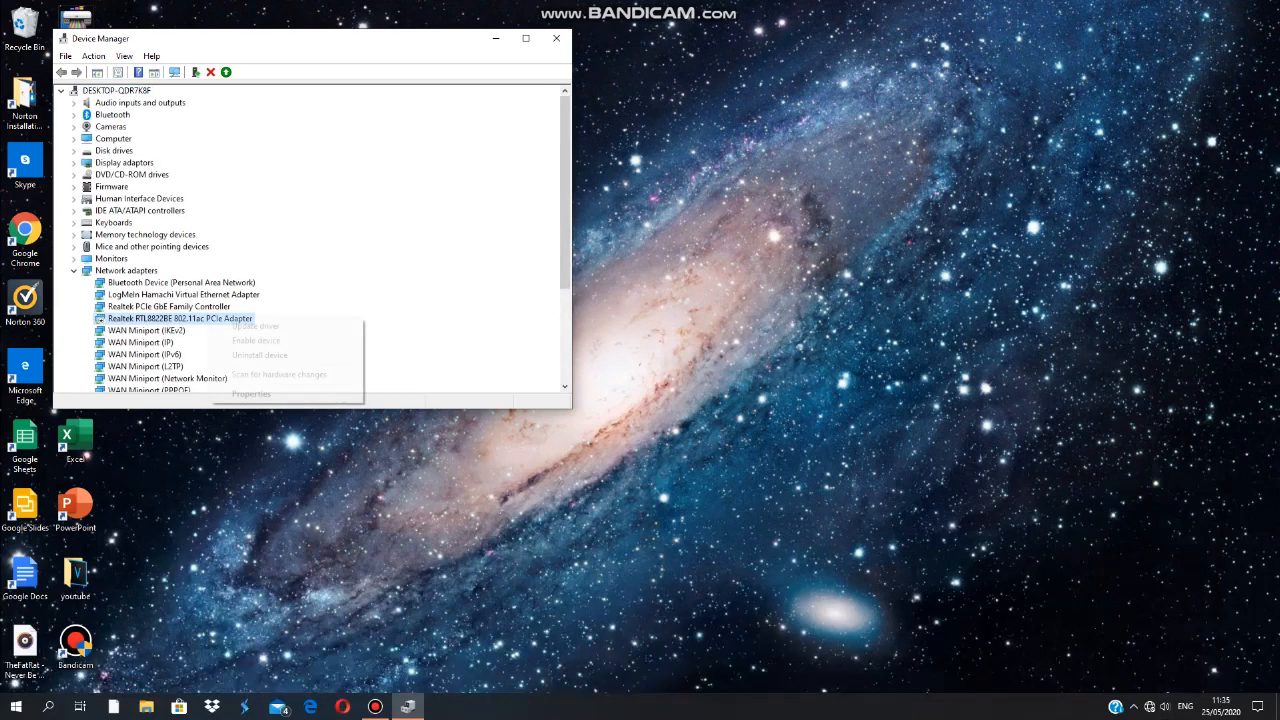
pyautogui.moveTo(256, 340)
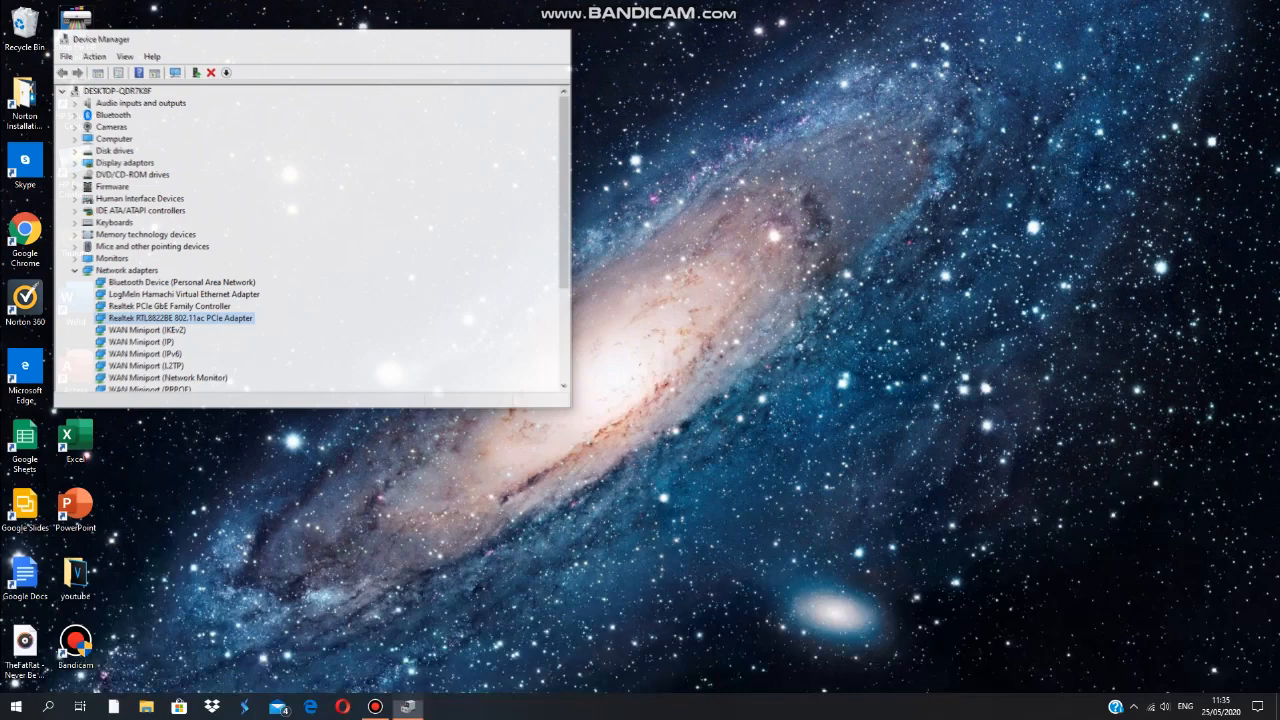
# Close Device Manager and search Windows for 'cmd' to launch Command Prompt
pyautogui.click(211, 72)
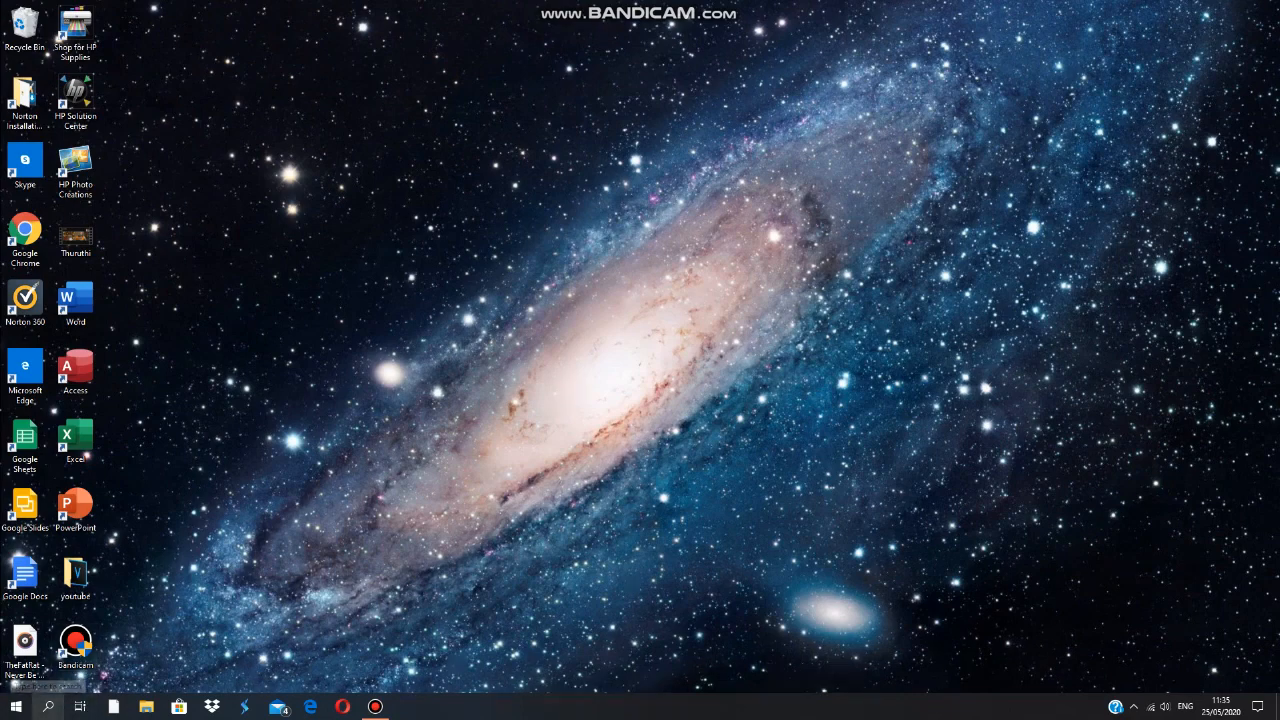
pyautogui.click(47, 707)
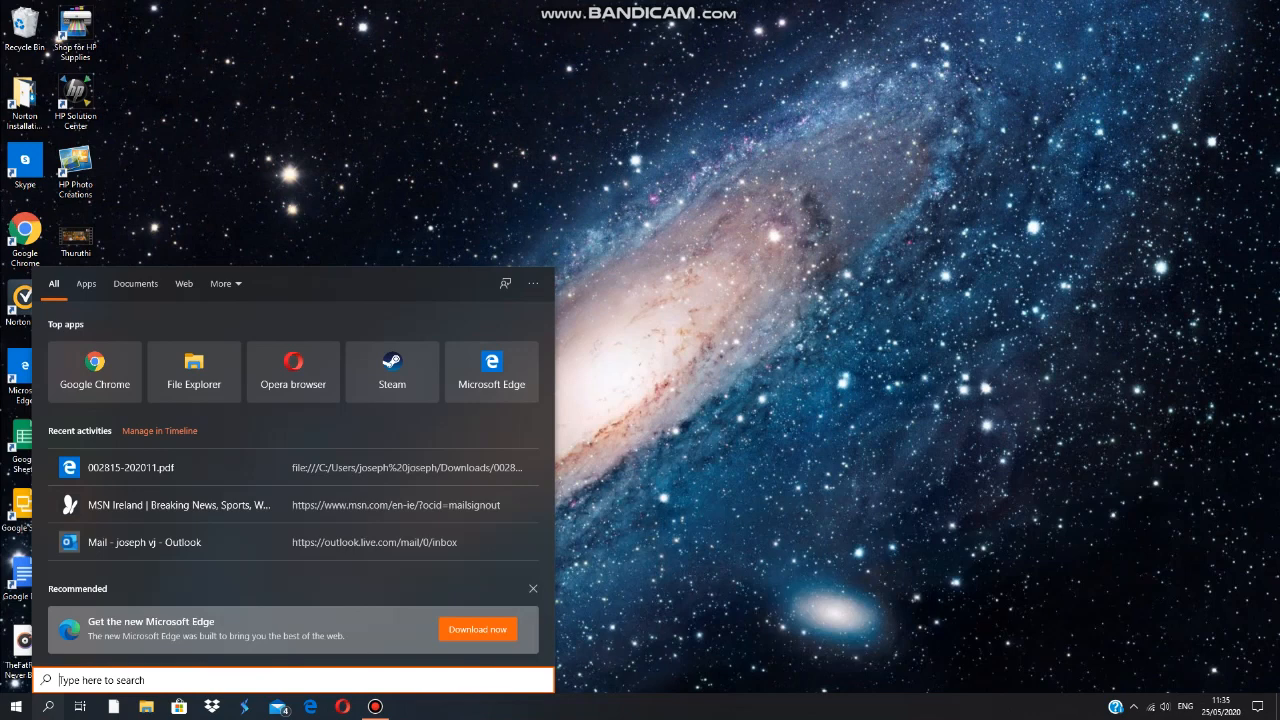
pyautogui.moveTo(533, 588)
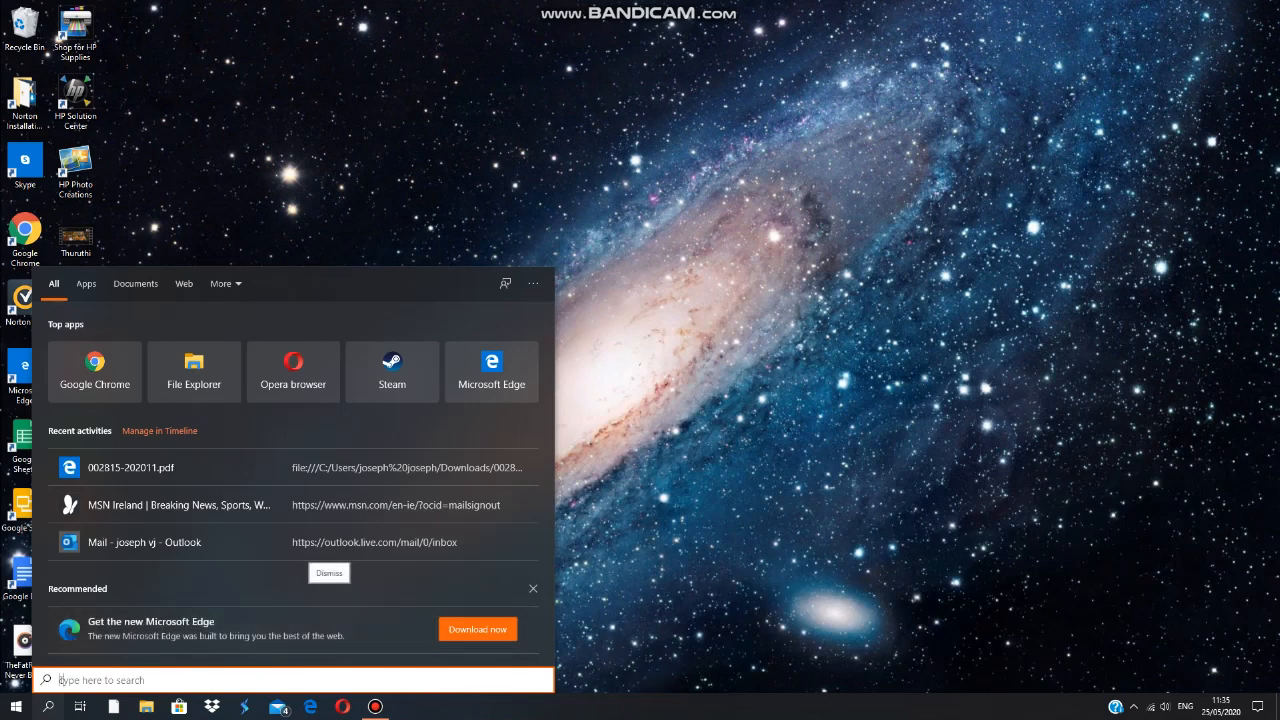
pyautogui.write('cm')
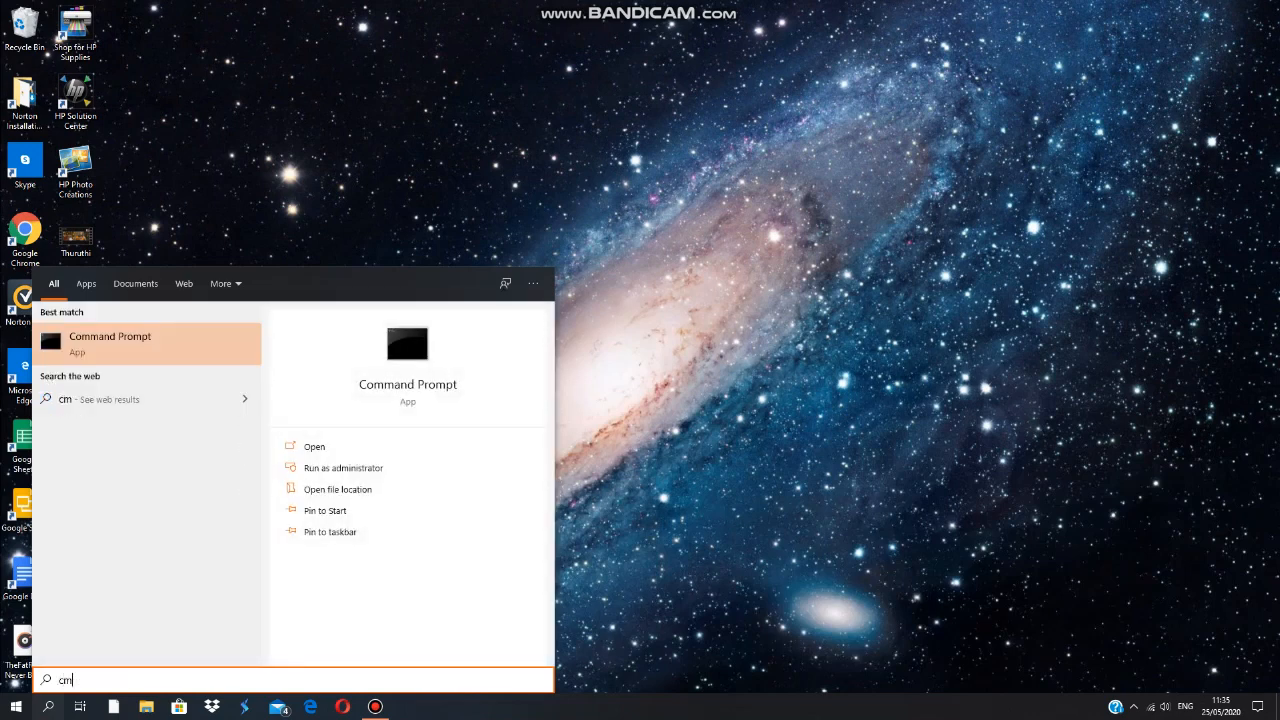
pyautogui.write('d')
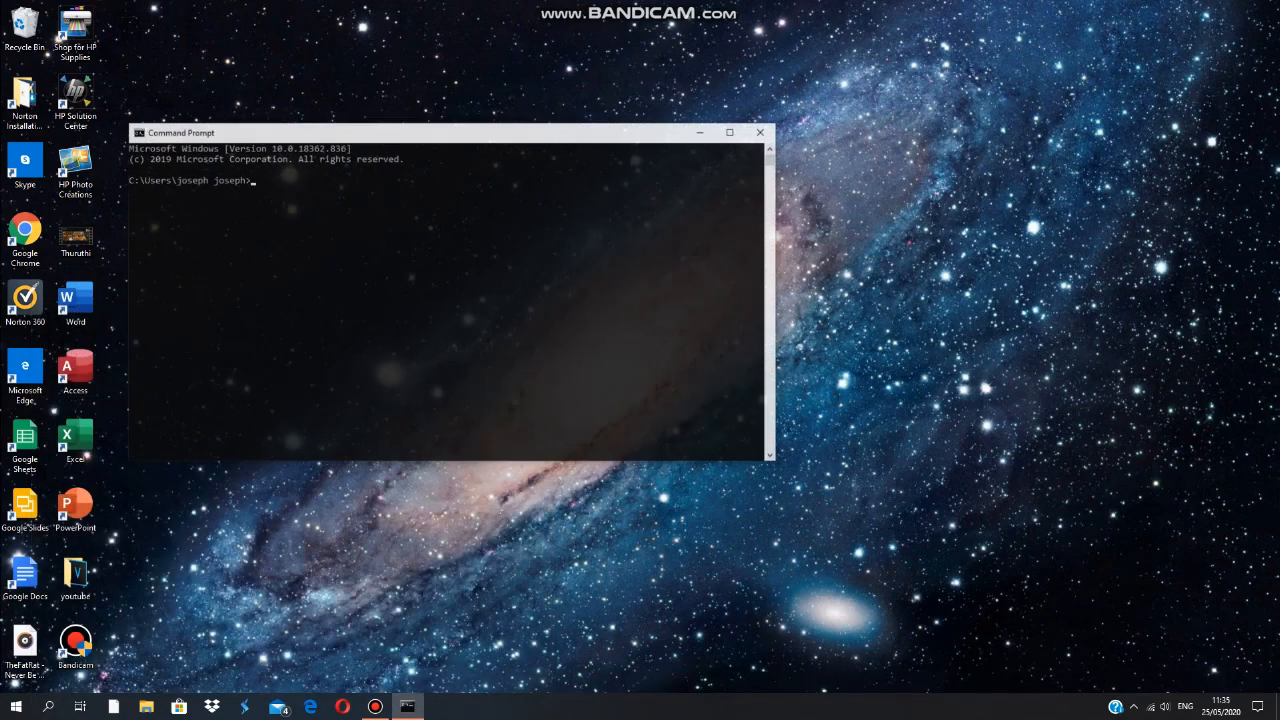
pyautogui.write('pi')
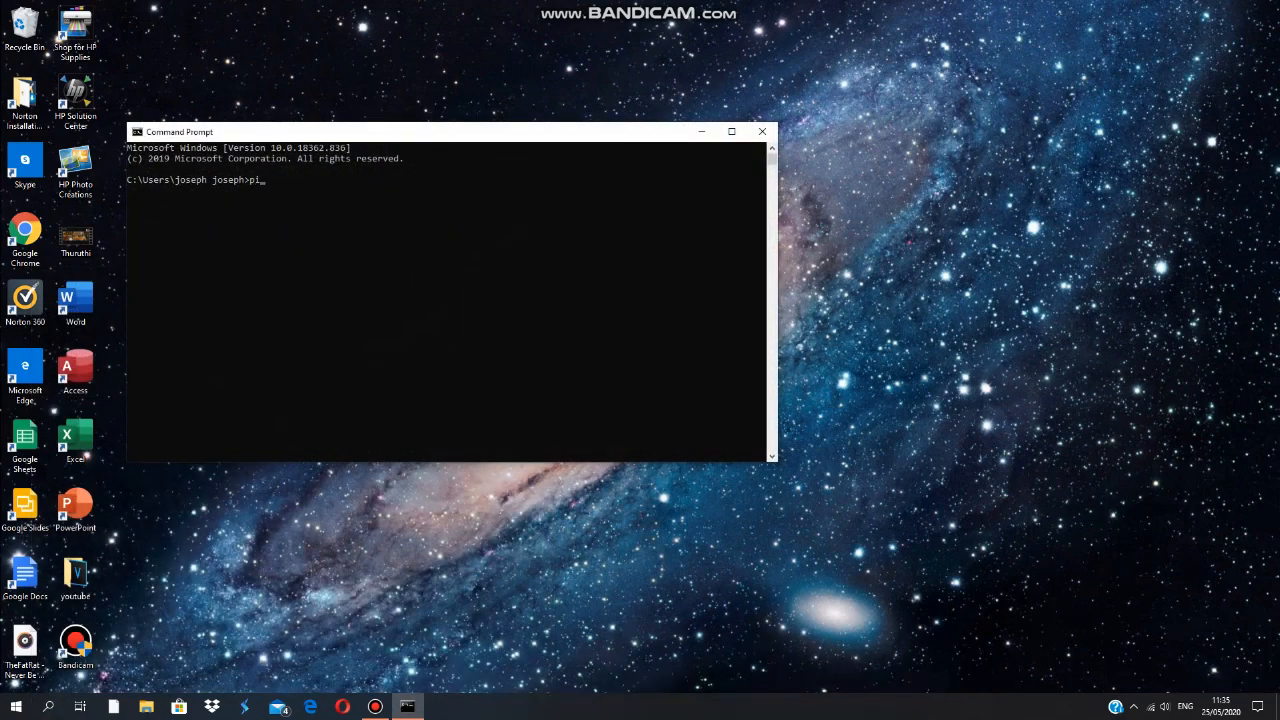
pyautogui.write('ng www')
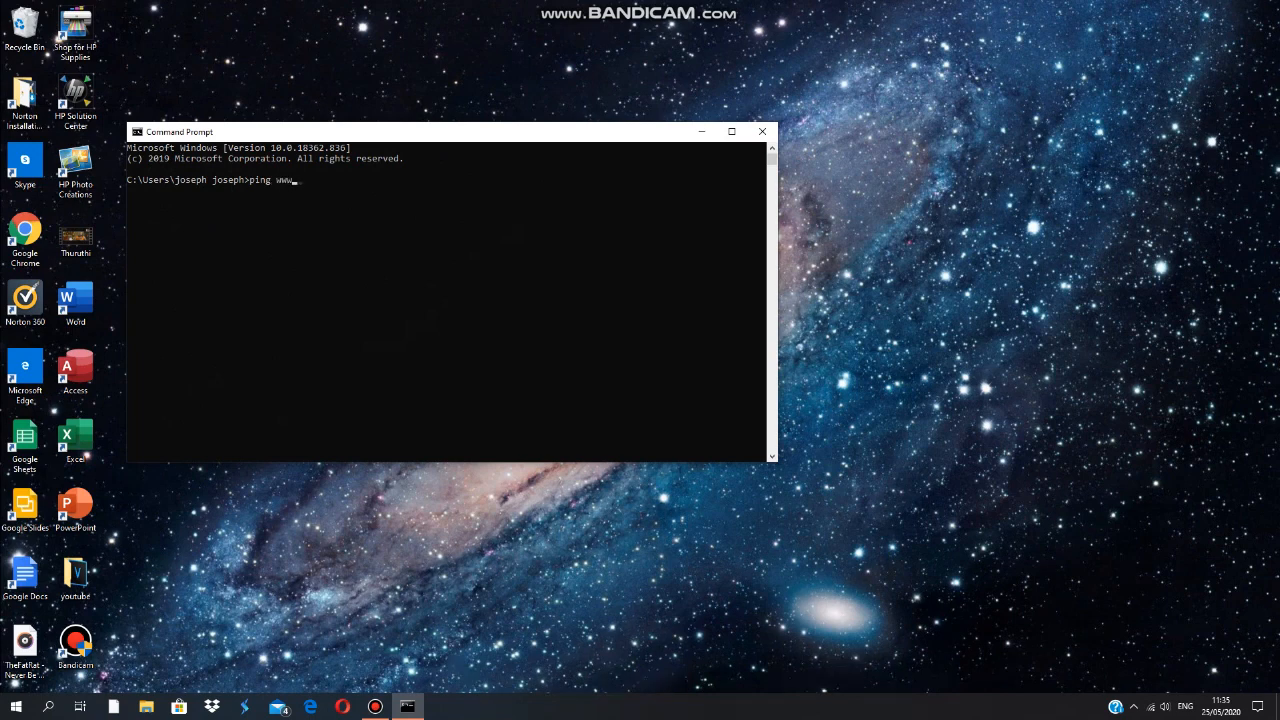
pyautogui.write('google.co')
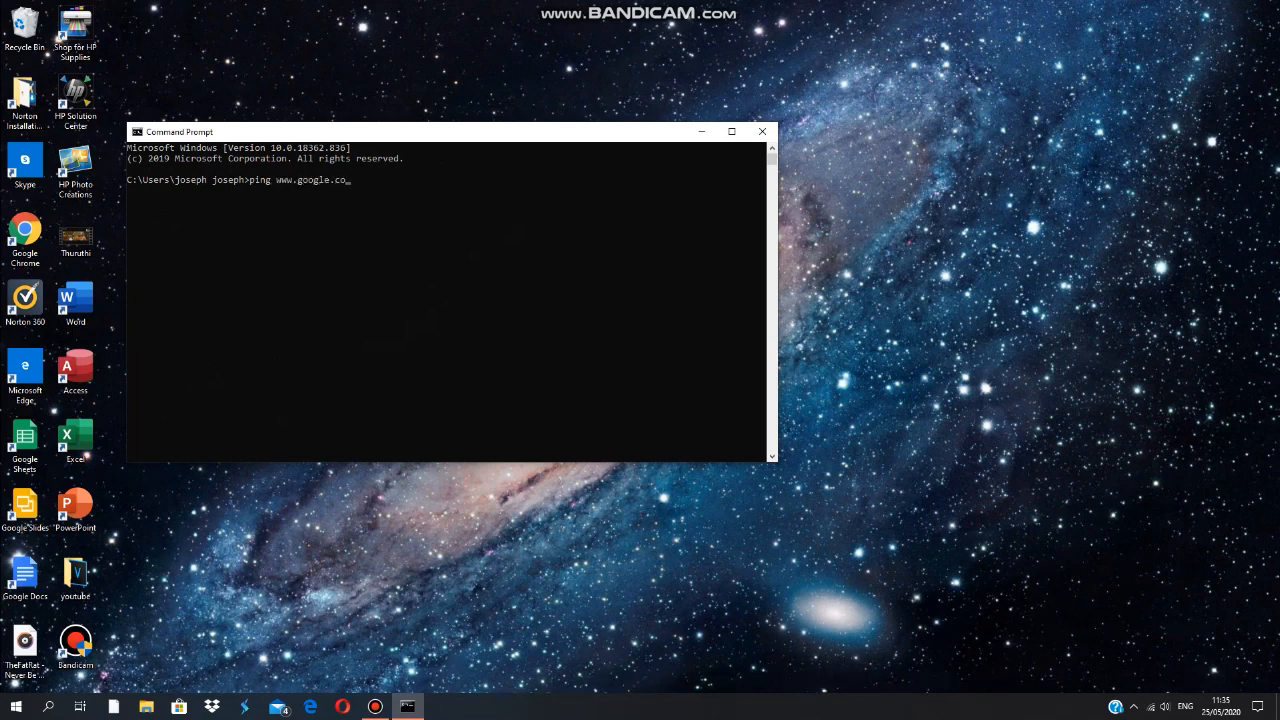
pyautogui.write('m -t')
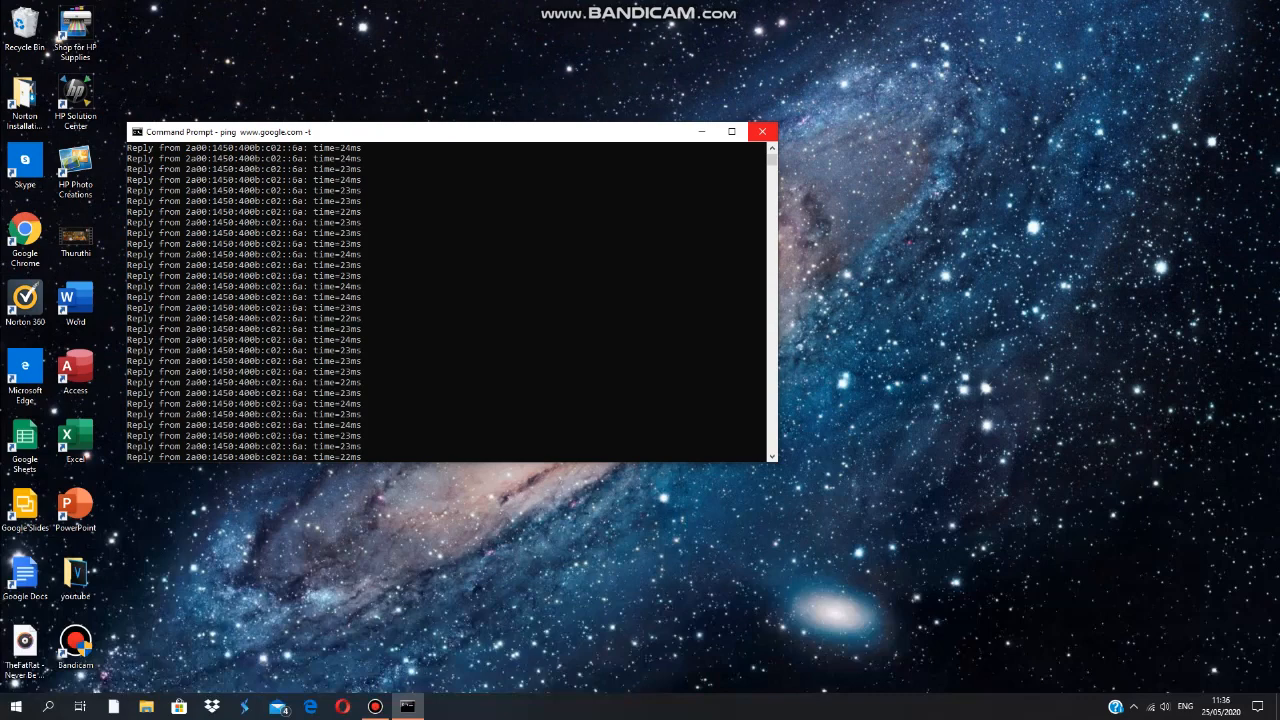
pyautogui.click(763, 131)
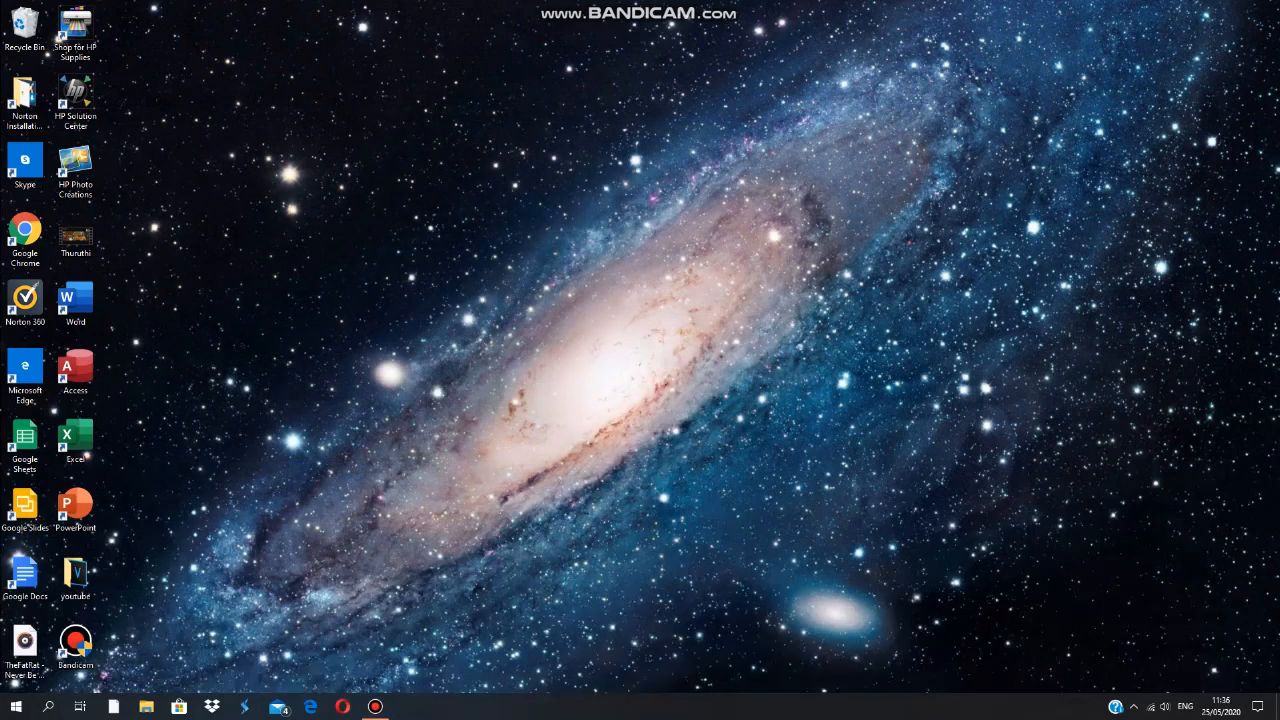